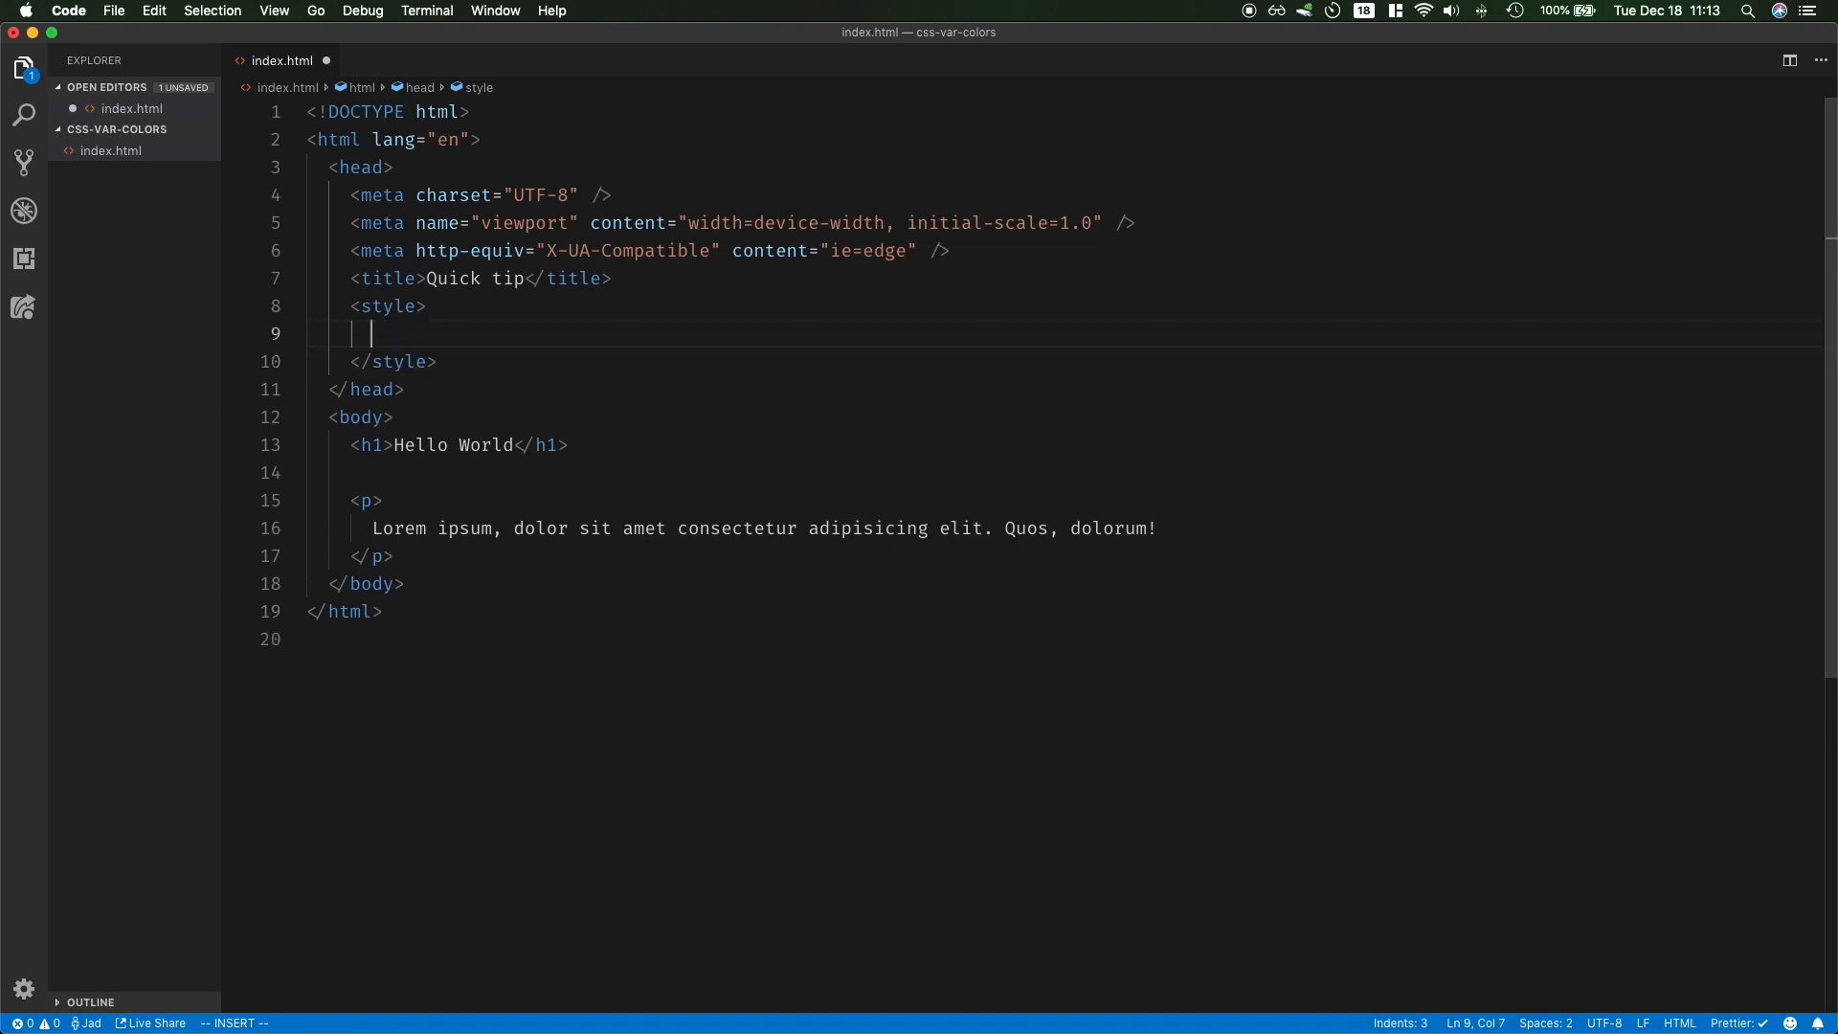
Write a :root rule with --blue #1DA1F2, --red #e0245e and --gray #8899A6
text(:root{)
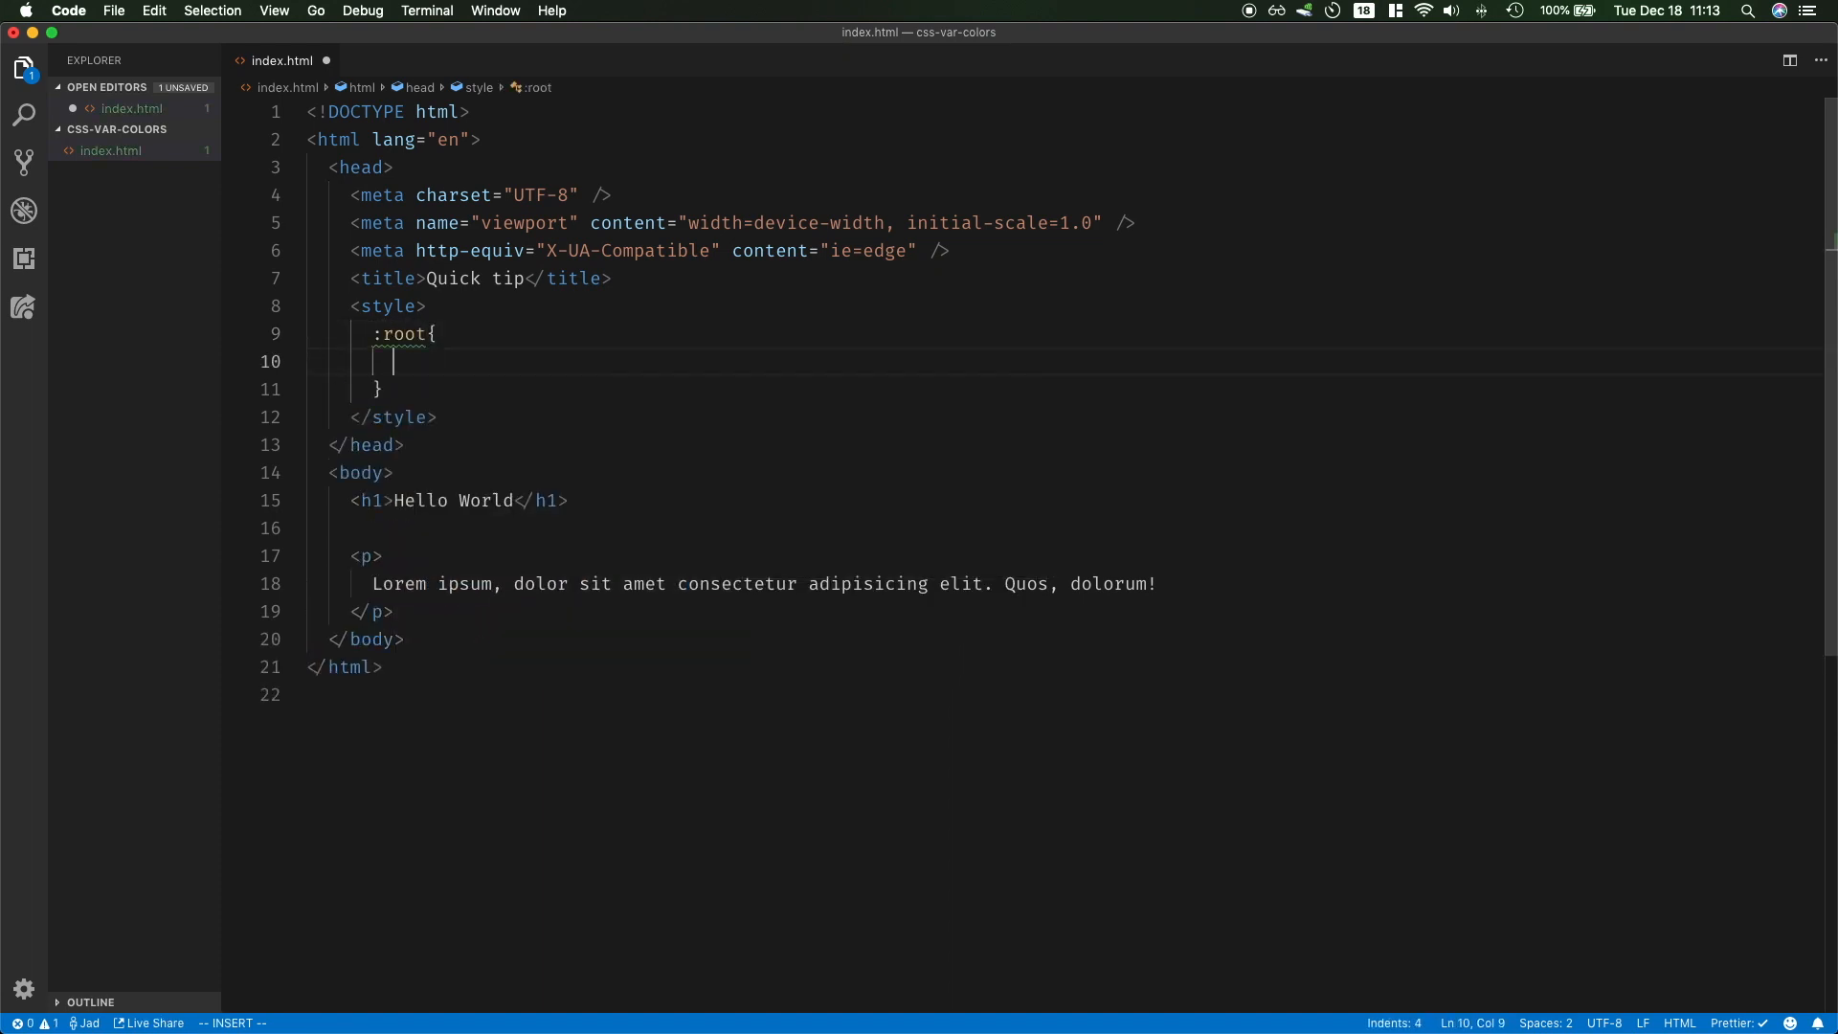
text(--blu)
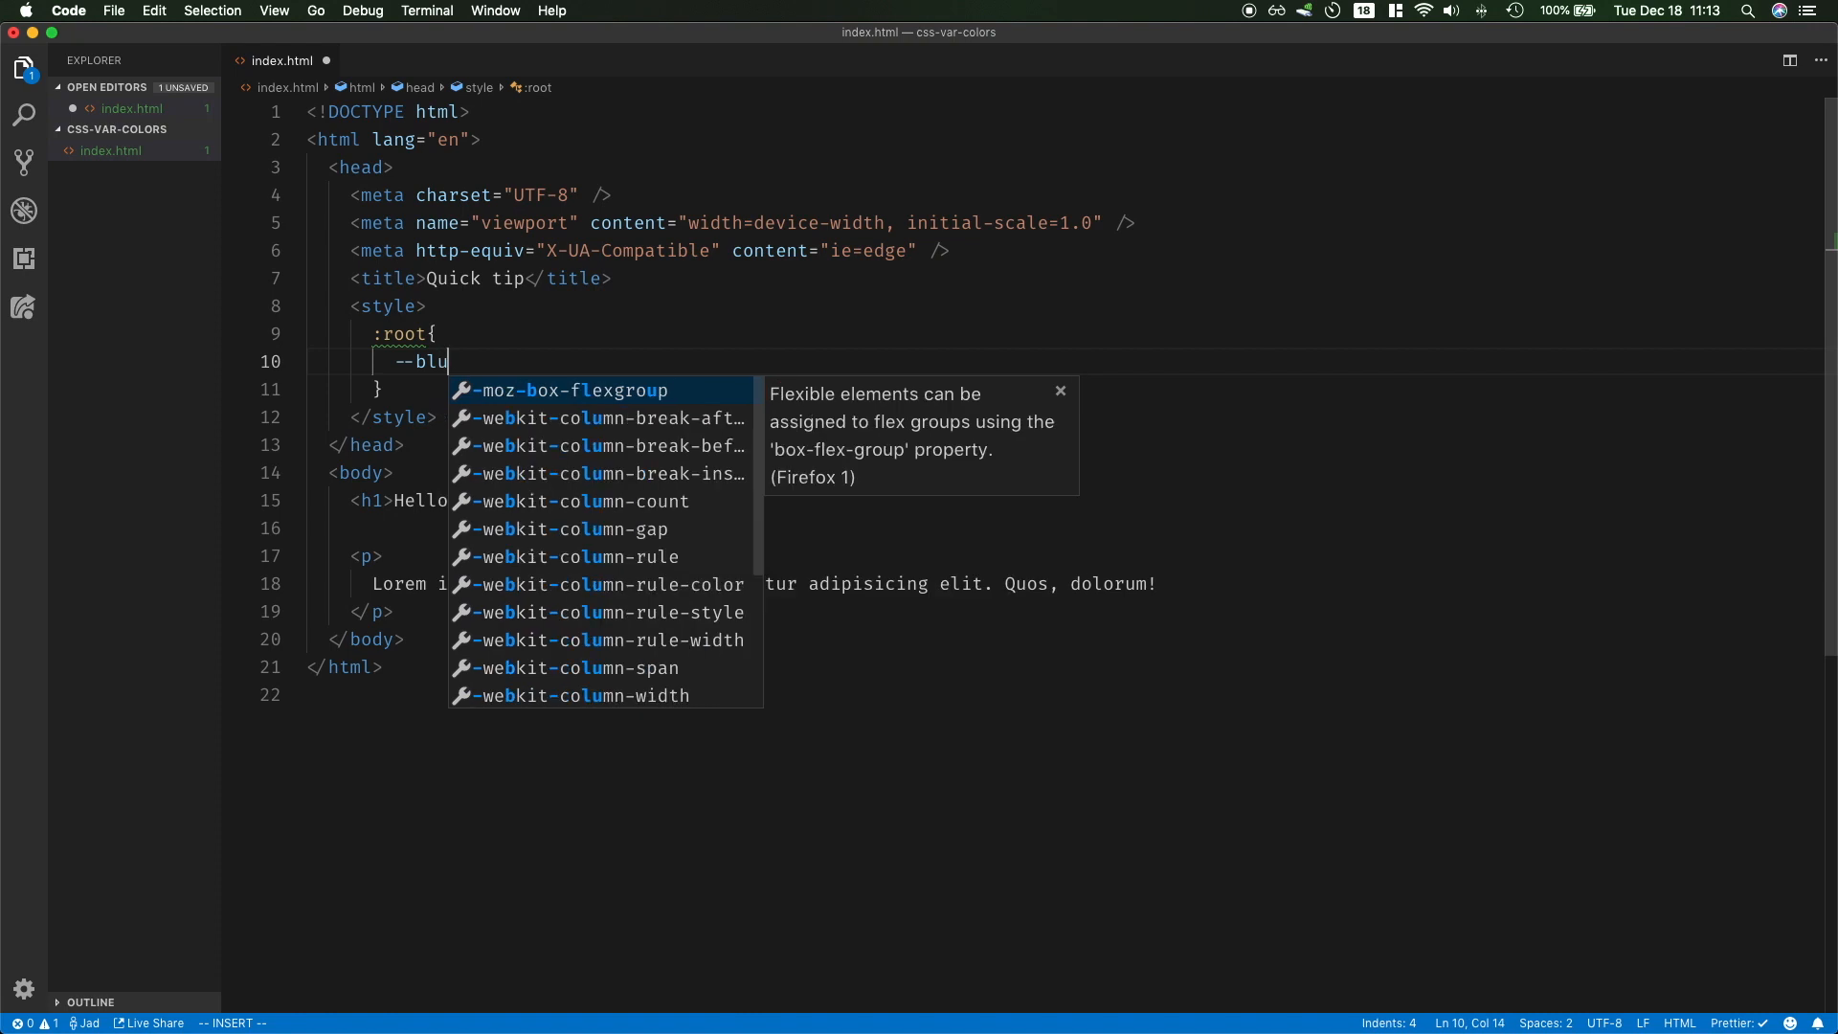
text(e: #1DA1F2)
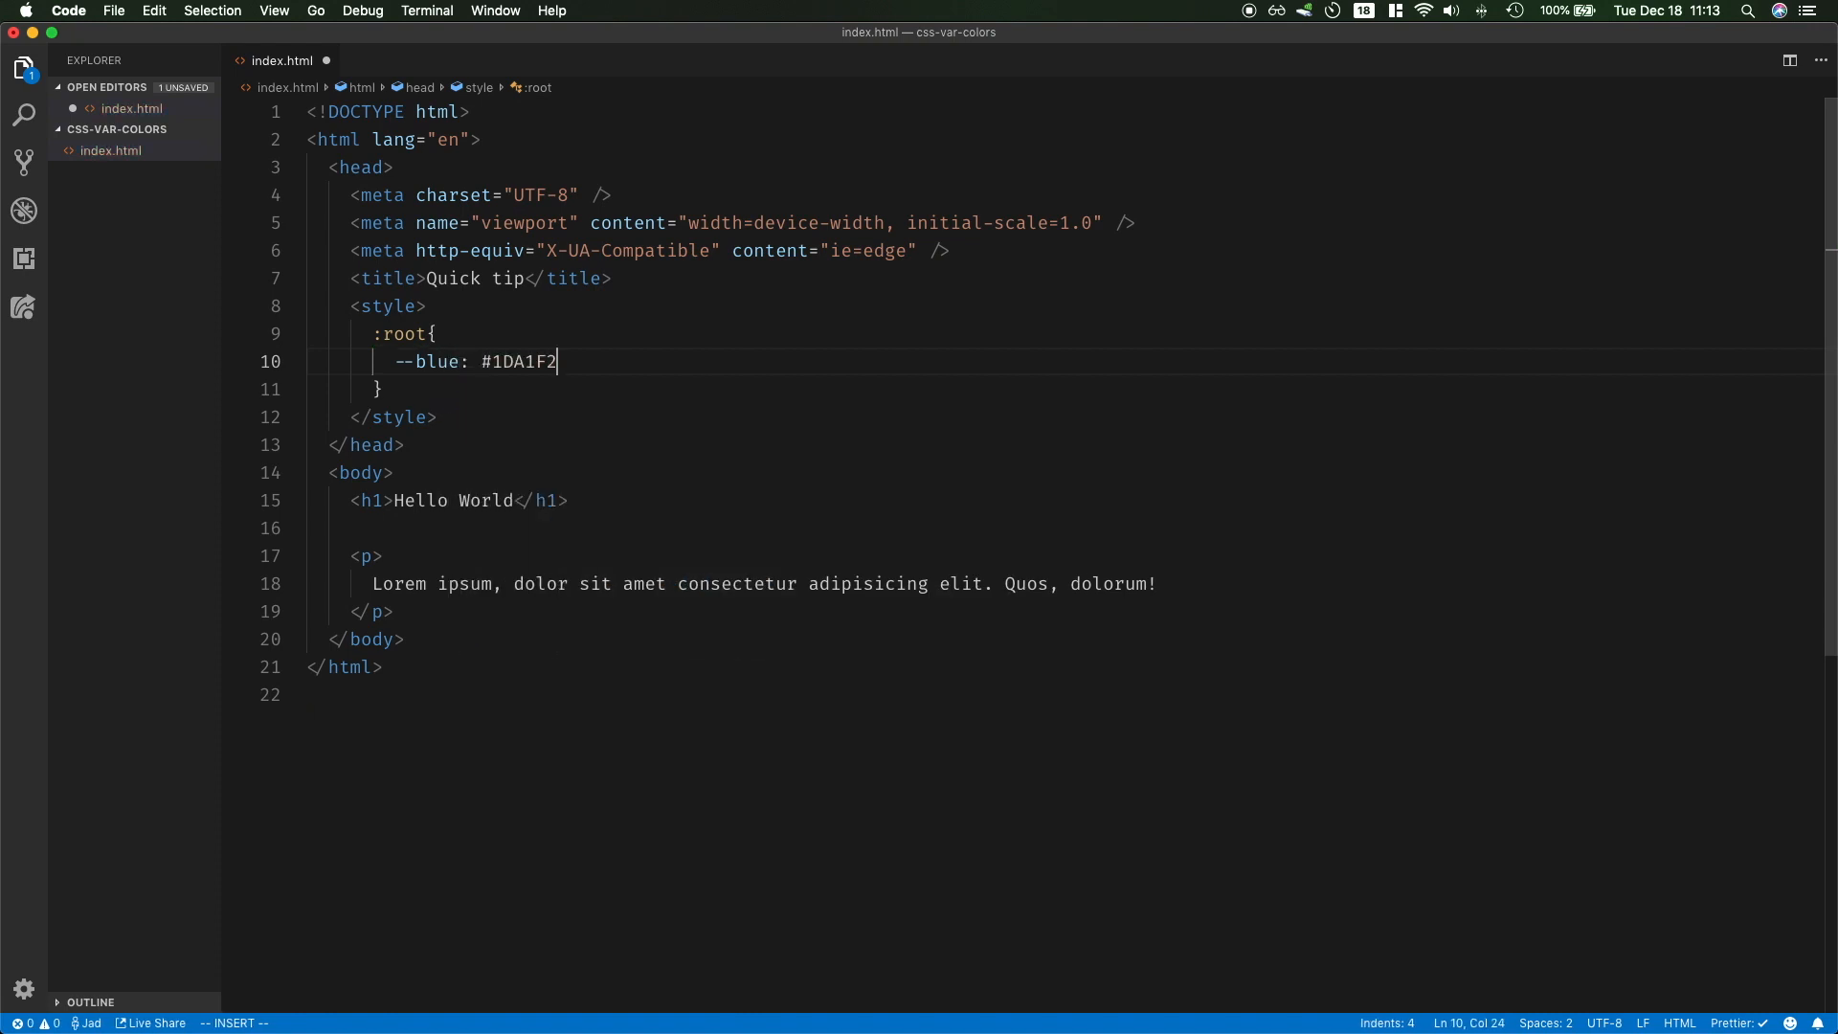
text(;)
text(--)
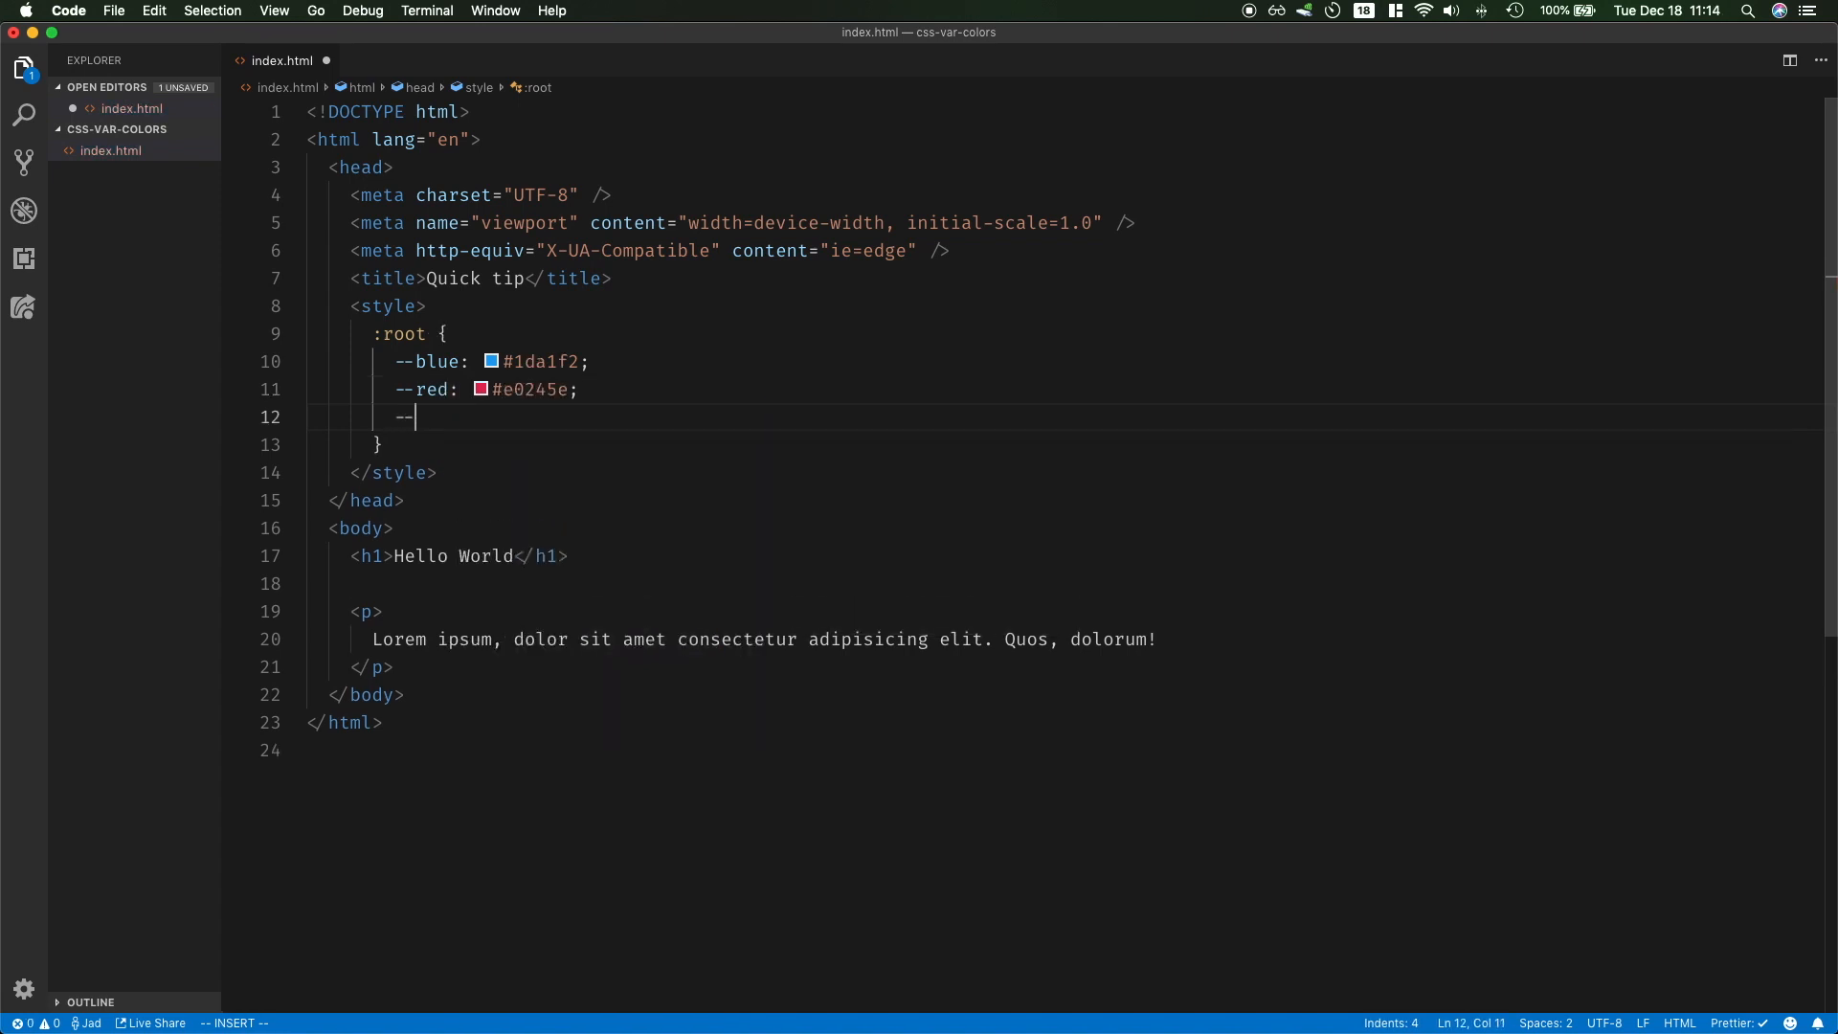
text(gray: #8899A6)
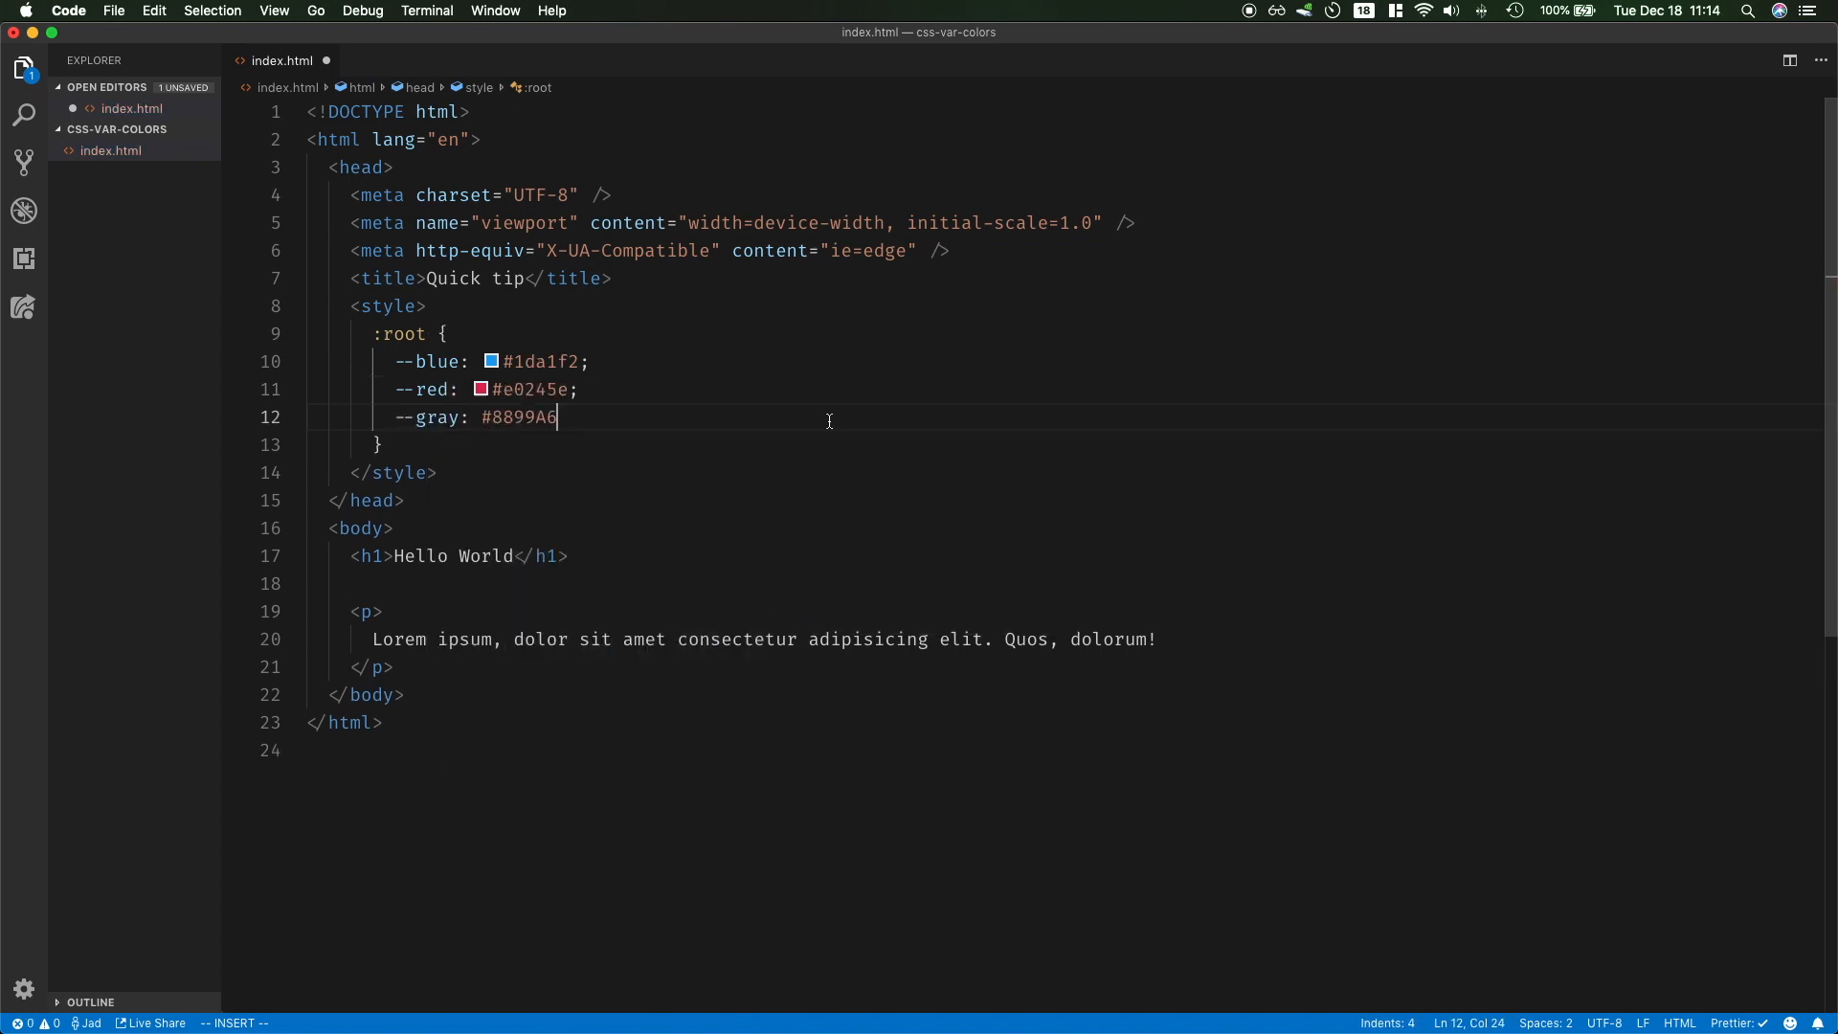
text(;)
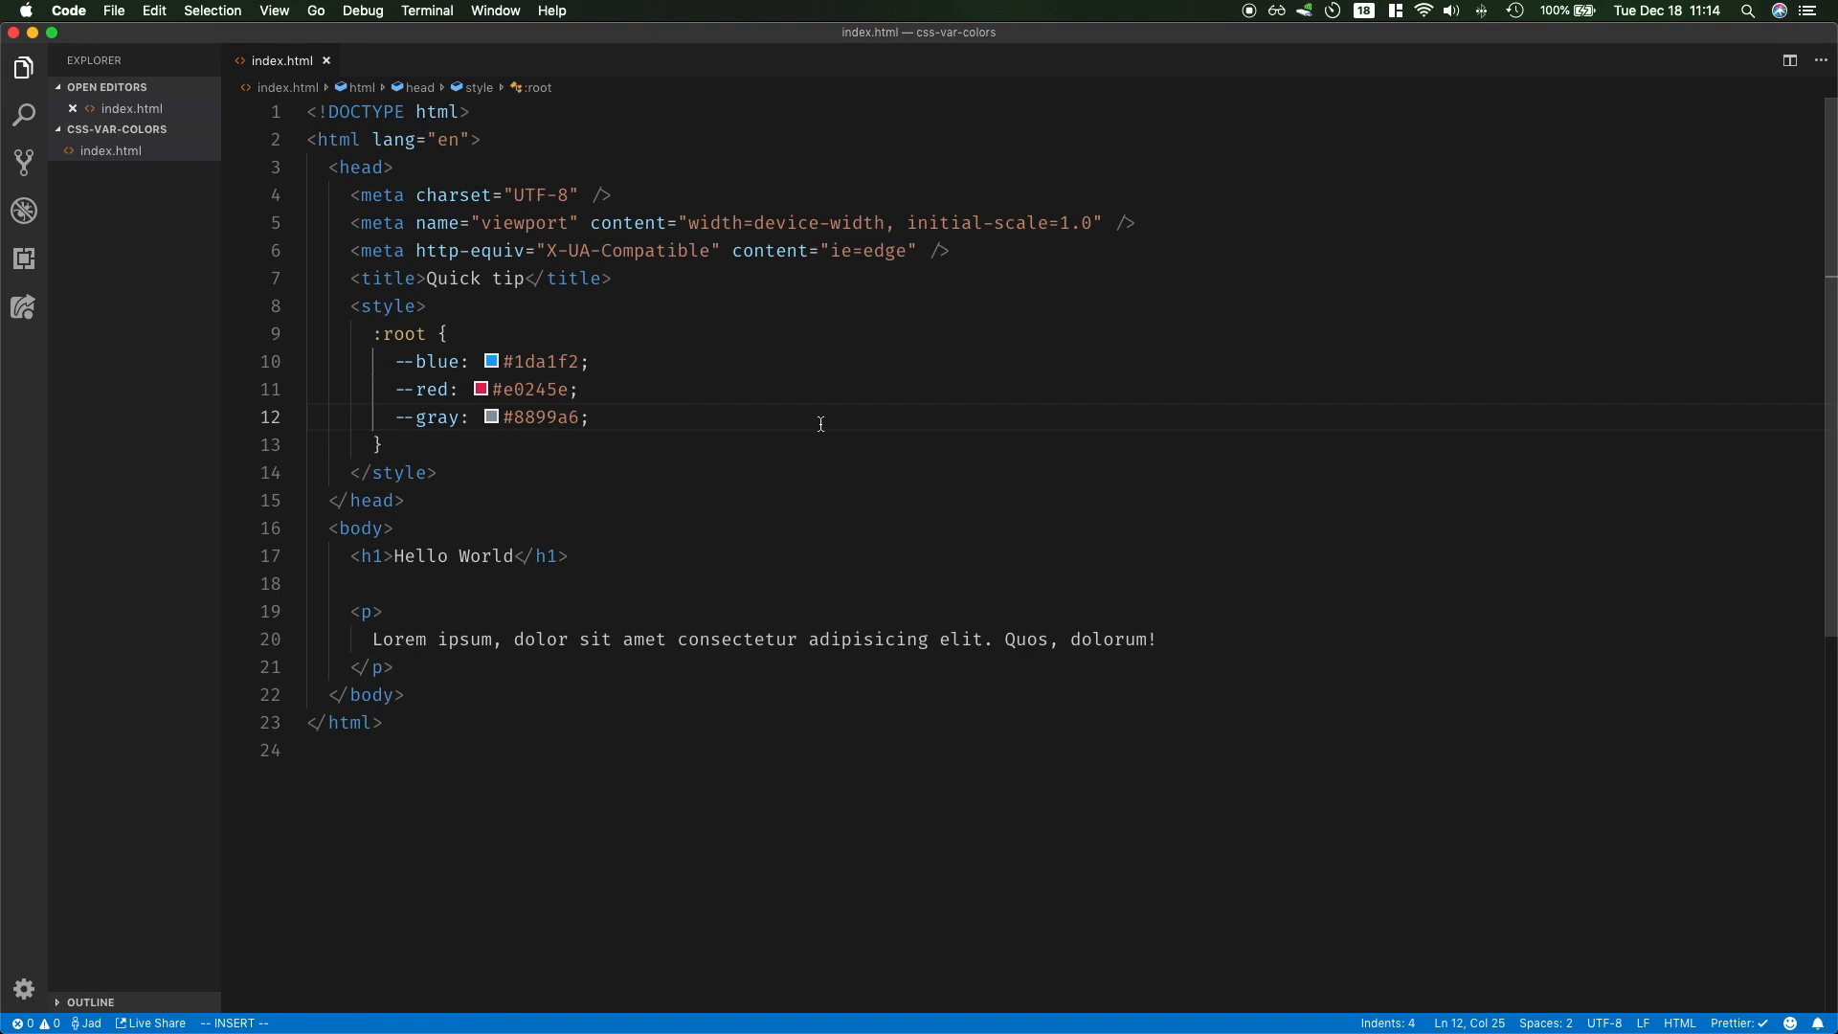
text(h1{)
text(color: var(--)
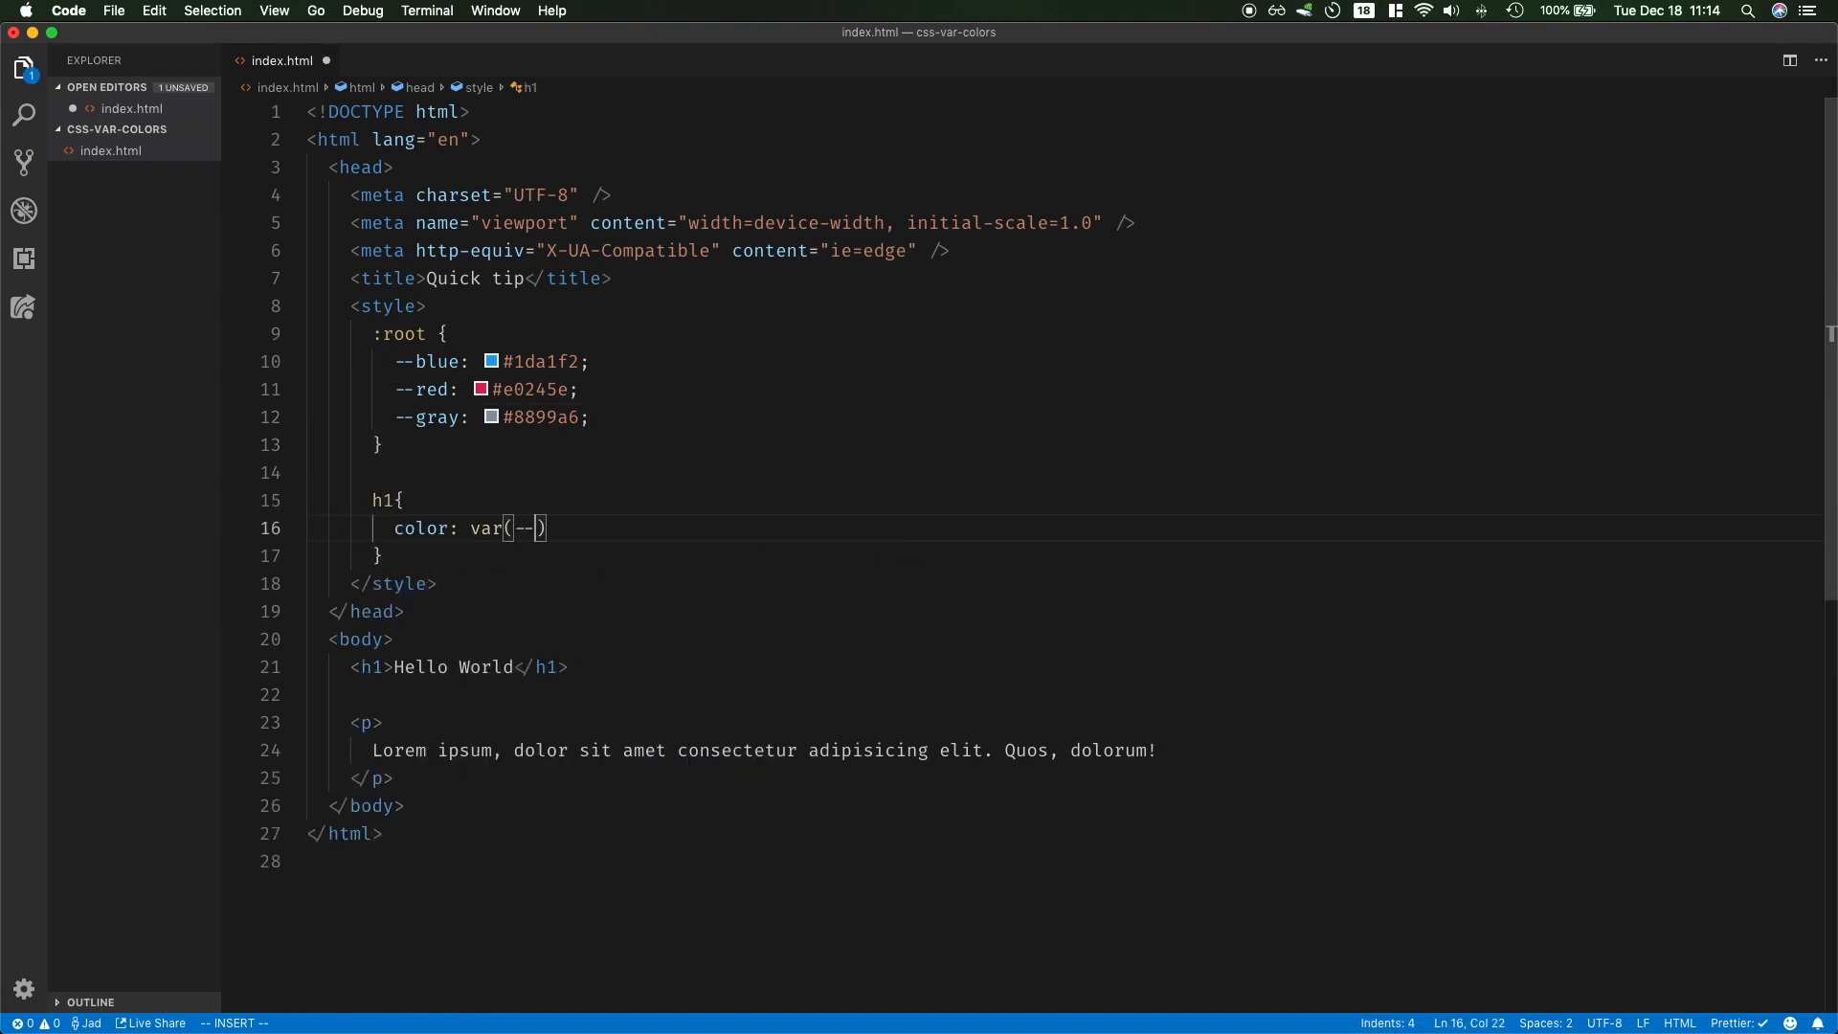
Set h1 color to var(--blue) and p color to var(--red)
text(blue)
text(color: var()
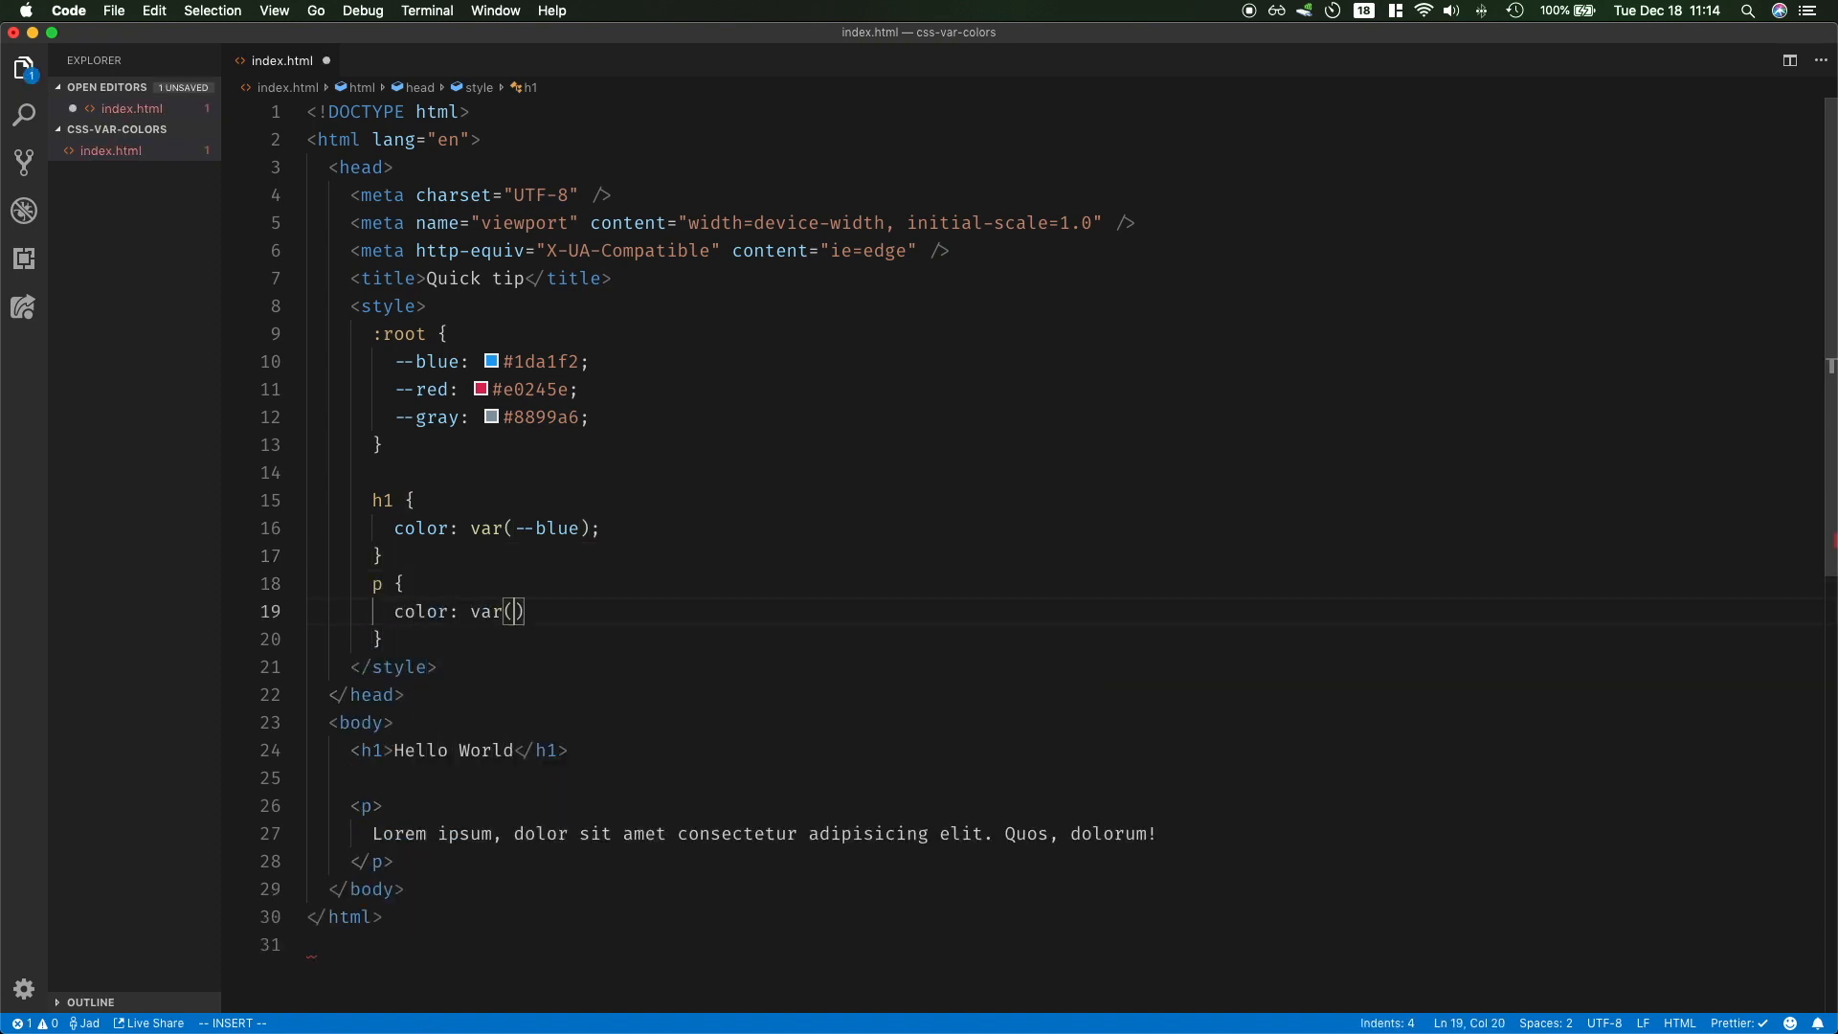
text(--red)
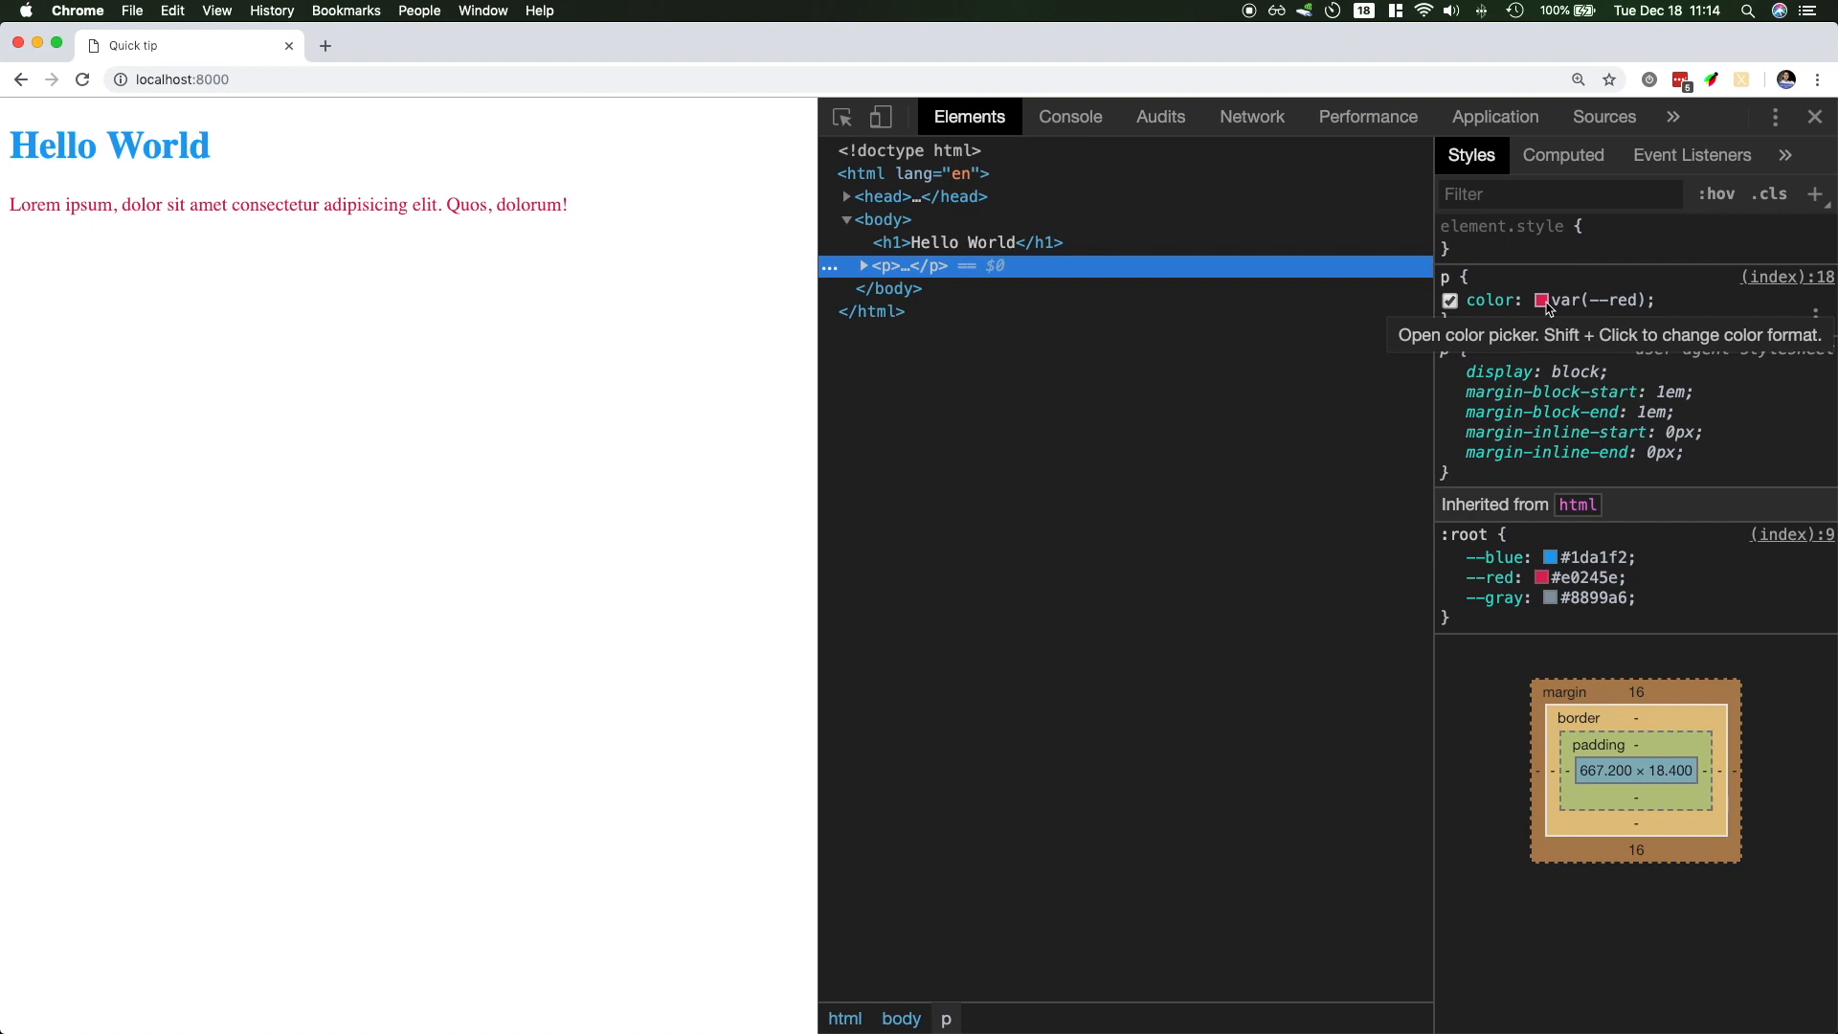
Open the color picker for the paragraph's #e0245e color in DevTools Styles
click(1540, 300)
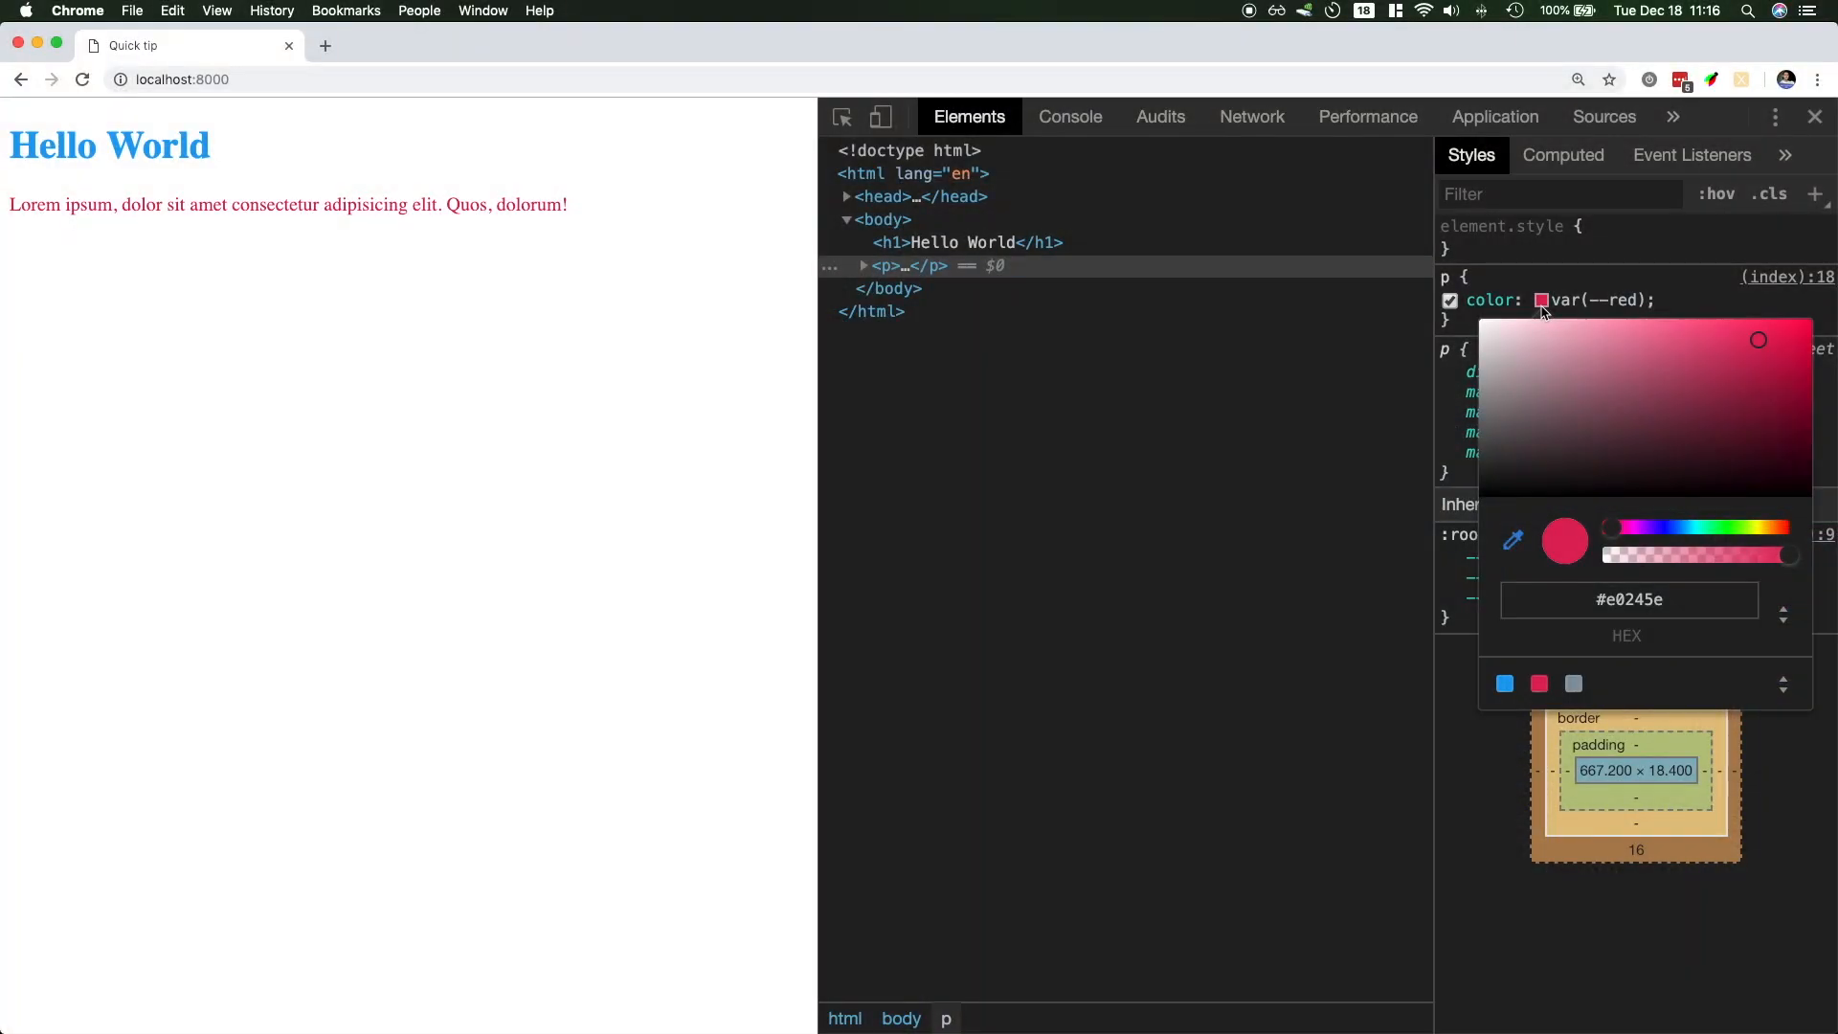
Try the gray swatch, settle on the blue variable, then switch to another palette
click(1572, 683)
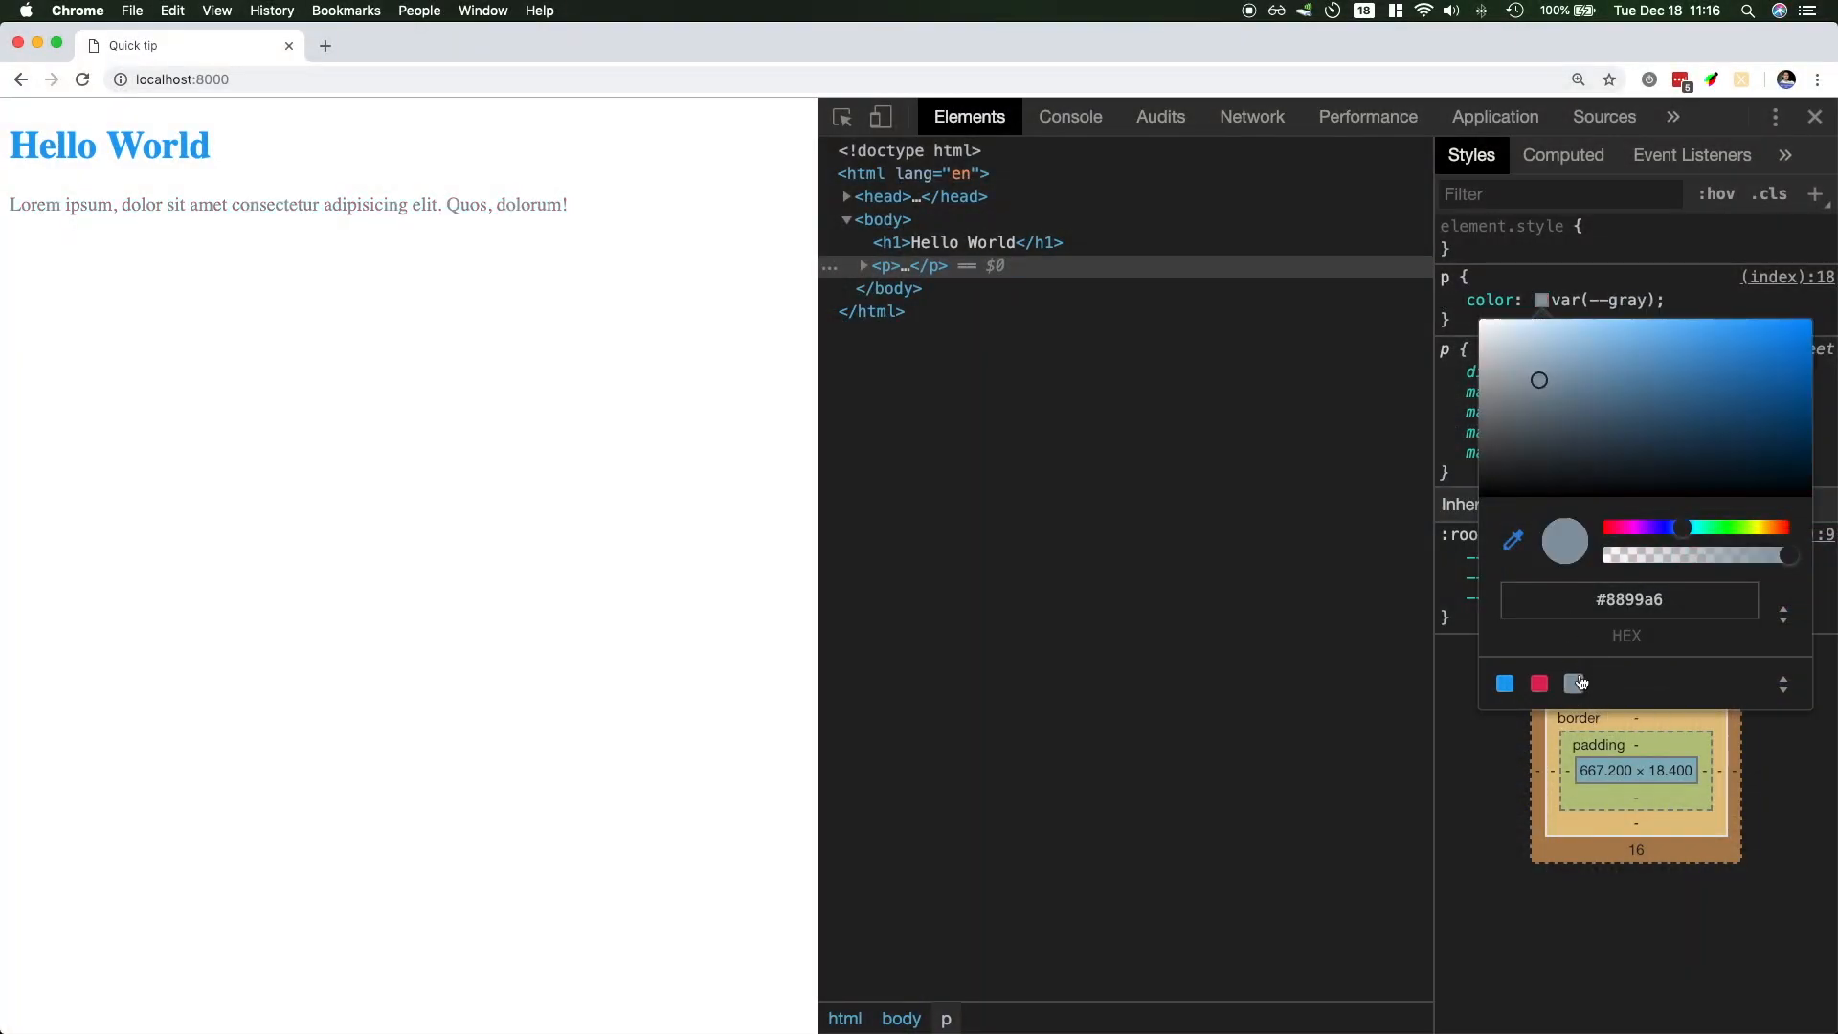
click(1505, 683)
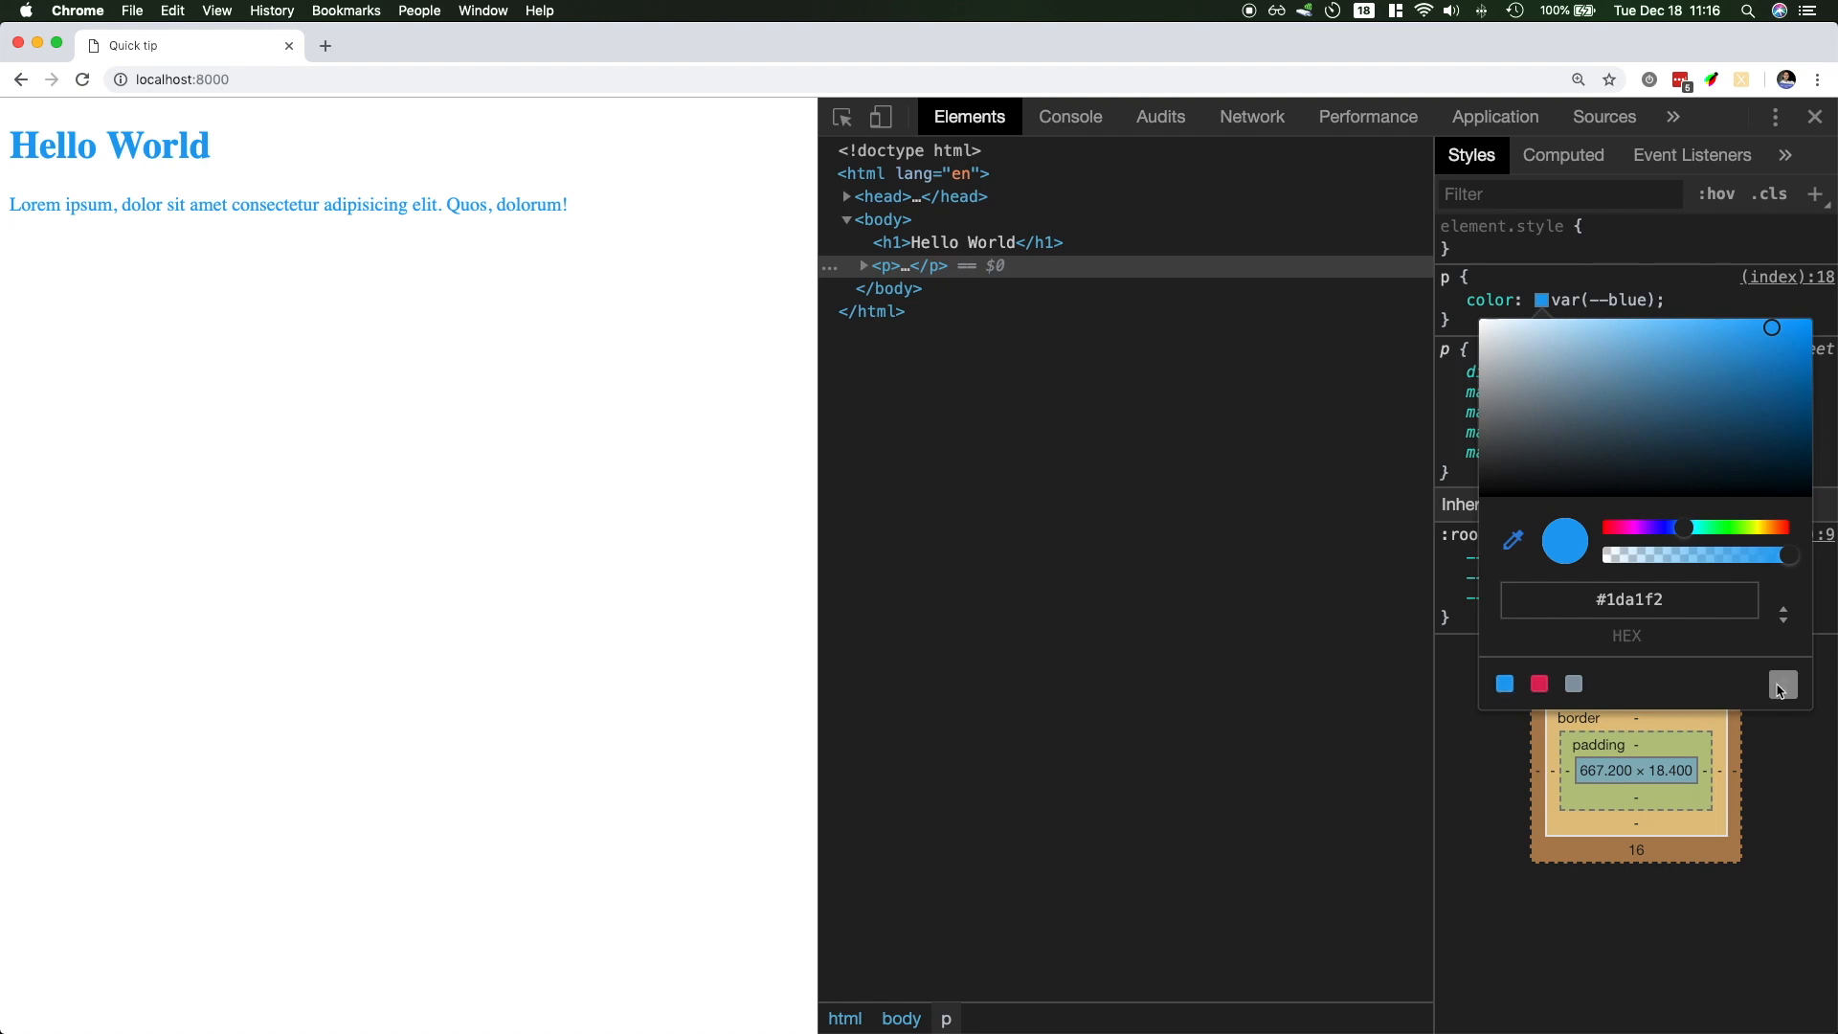
click(1780, 684)
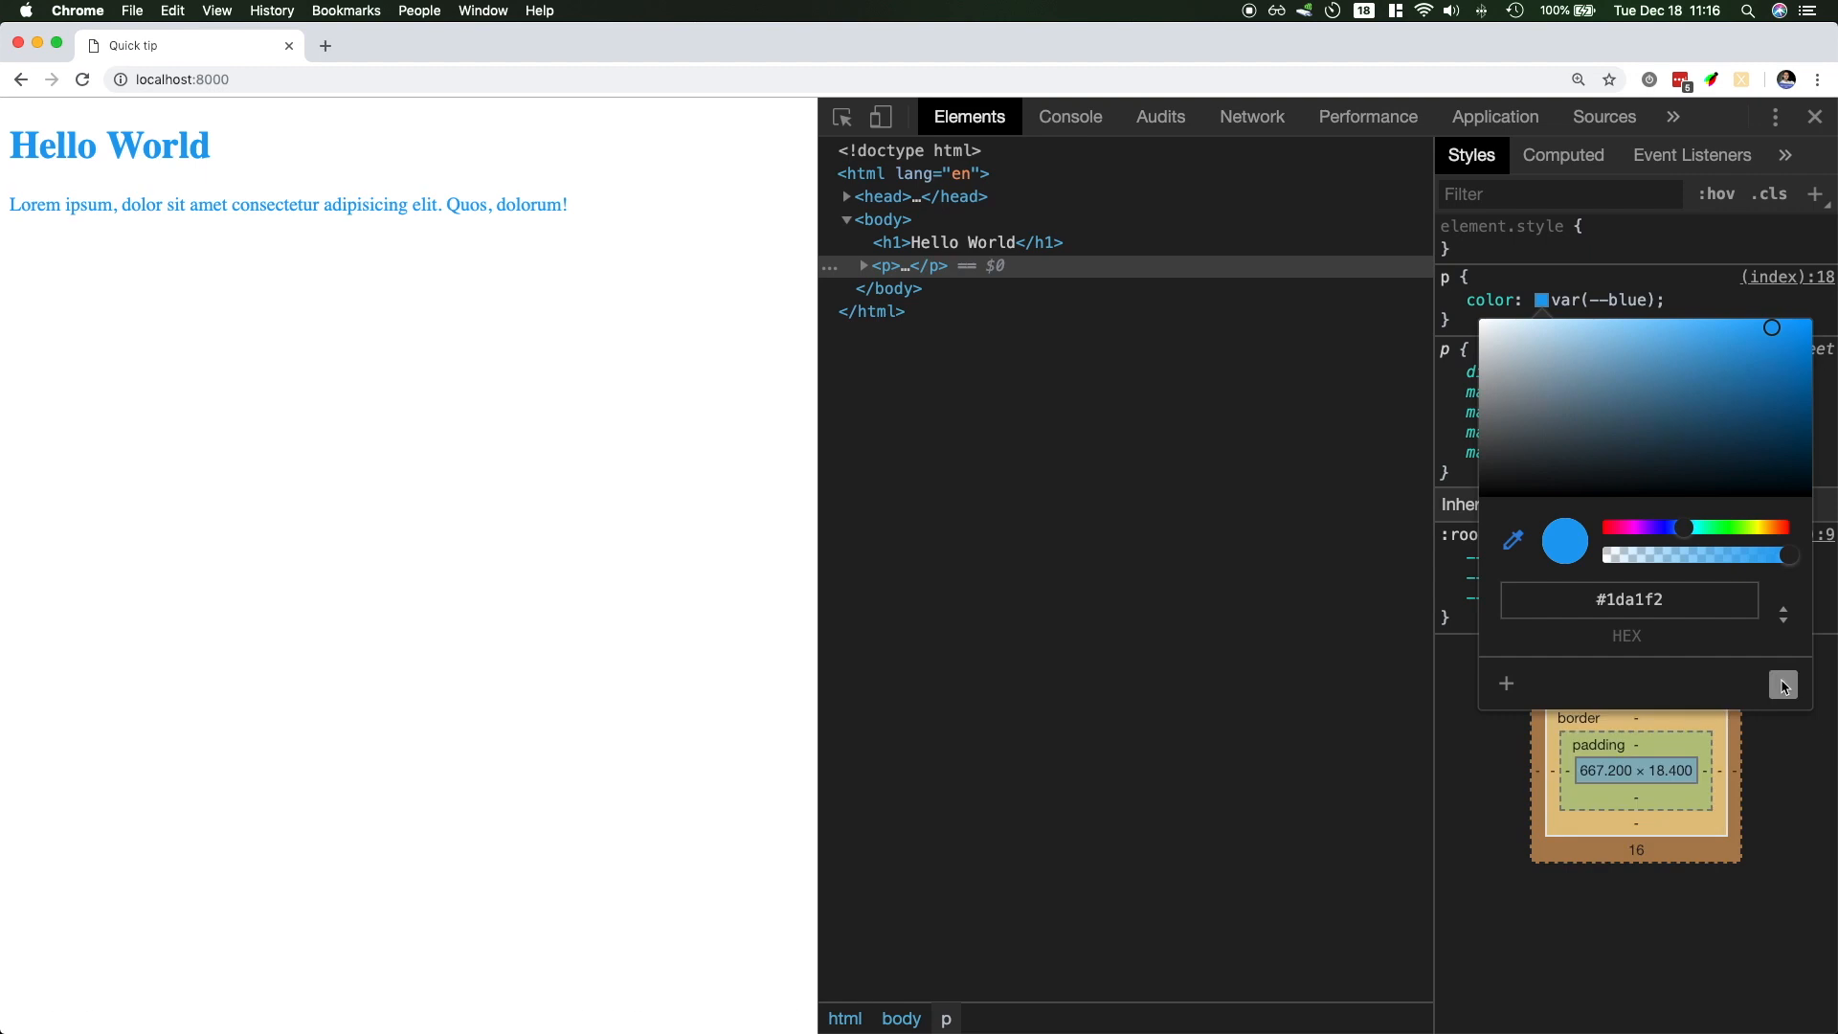
Go to youtube.com and open the picker for the #131313 html background color
click(881, 219)
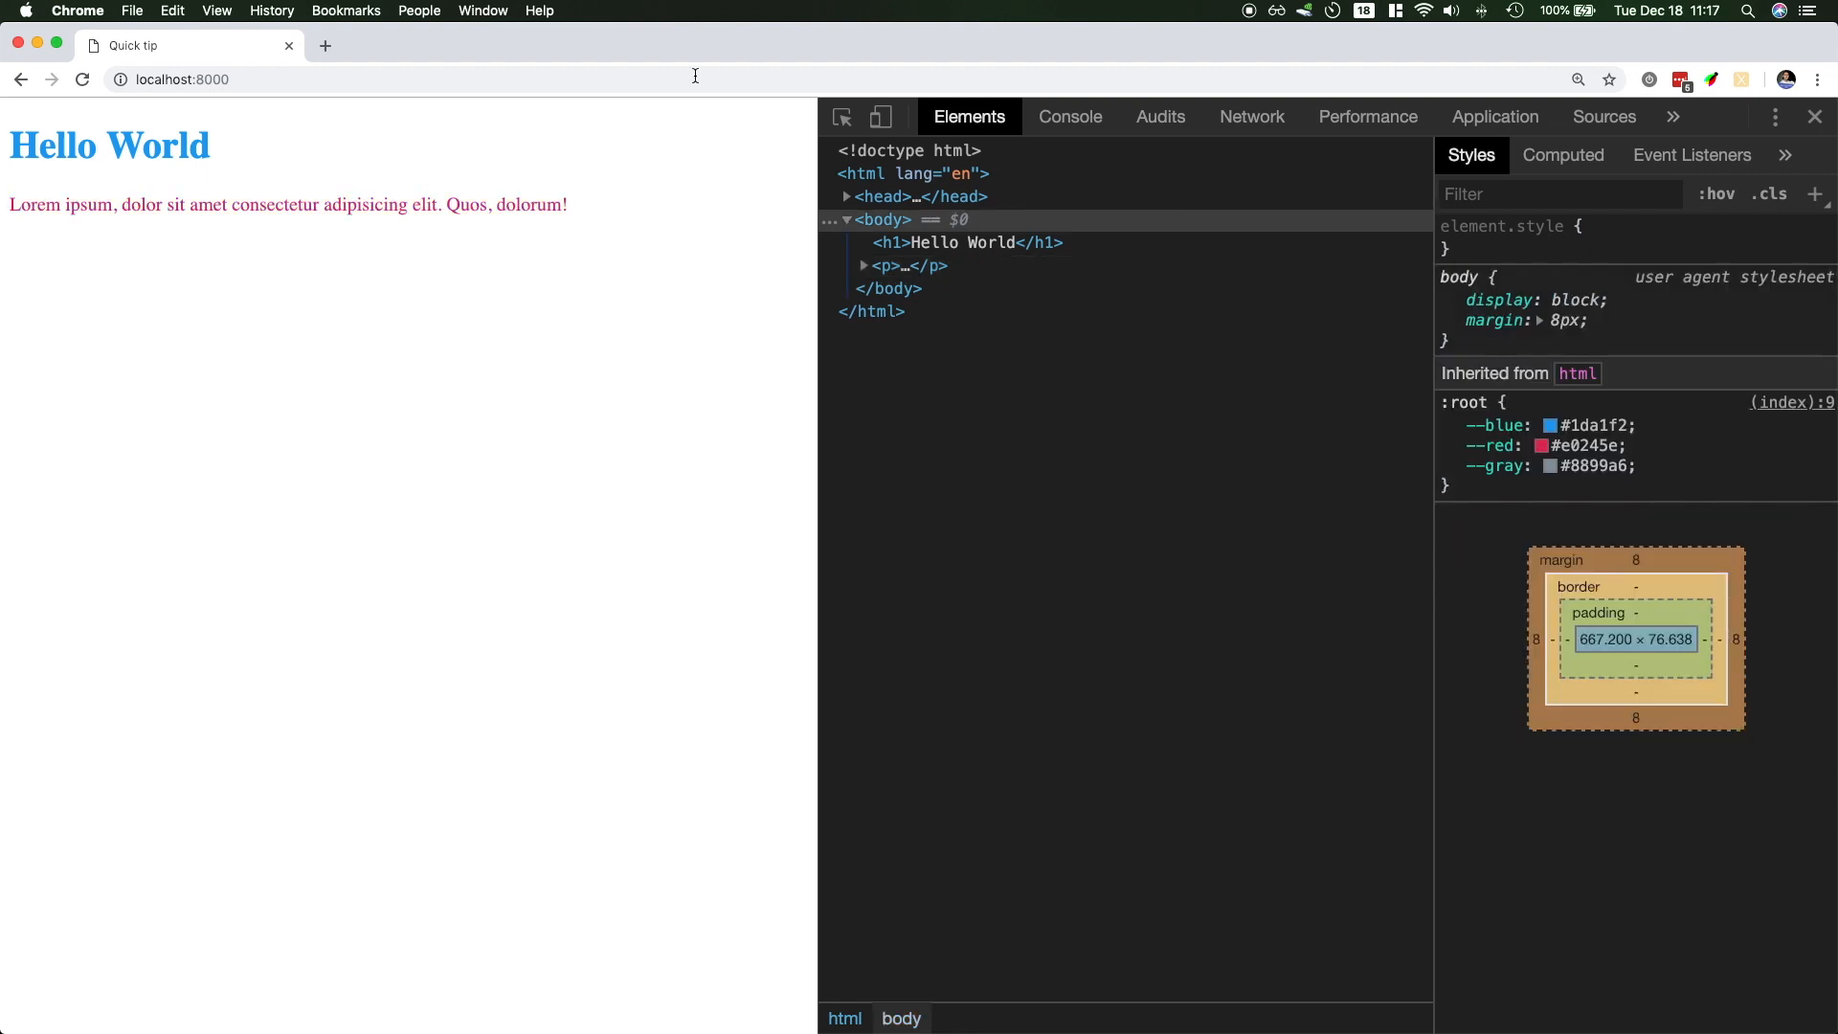
text(youtube.com/jadjoubran/community)
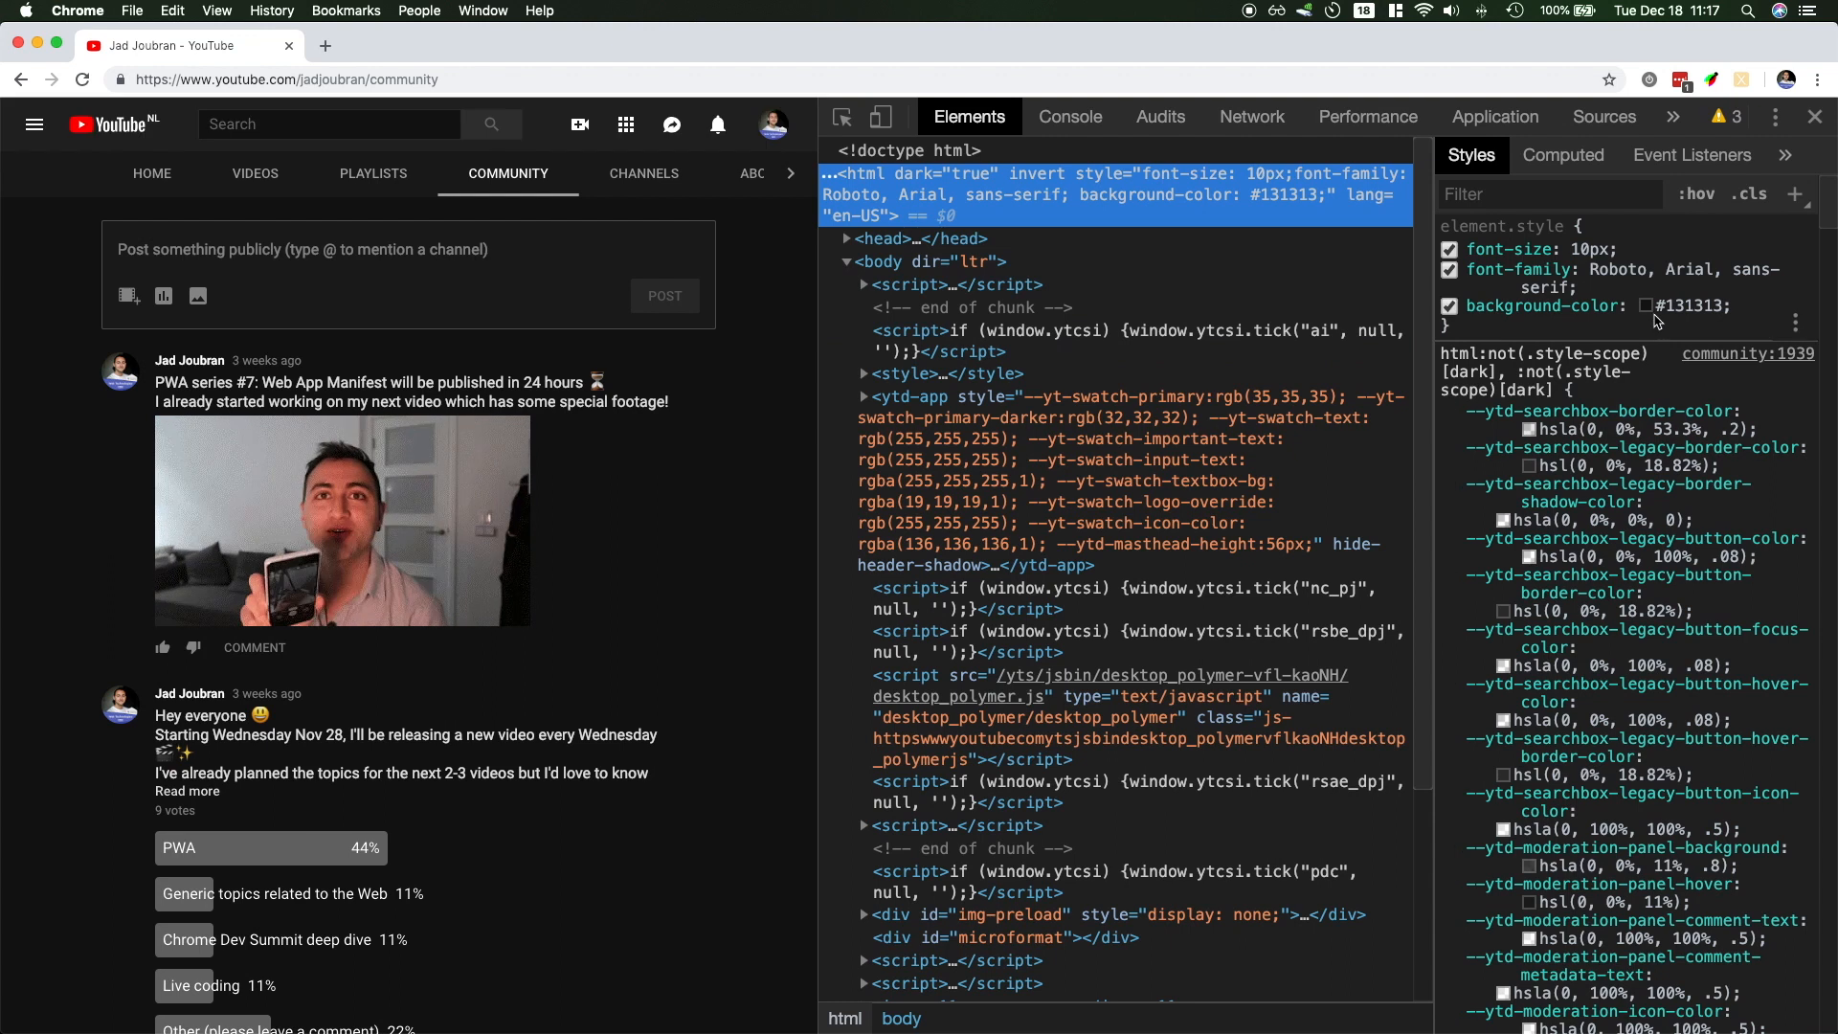
click(1648, 304)
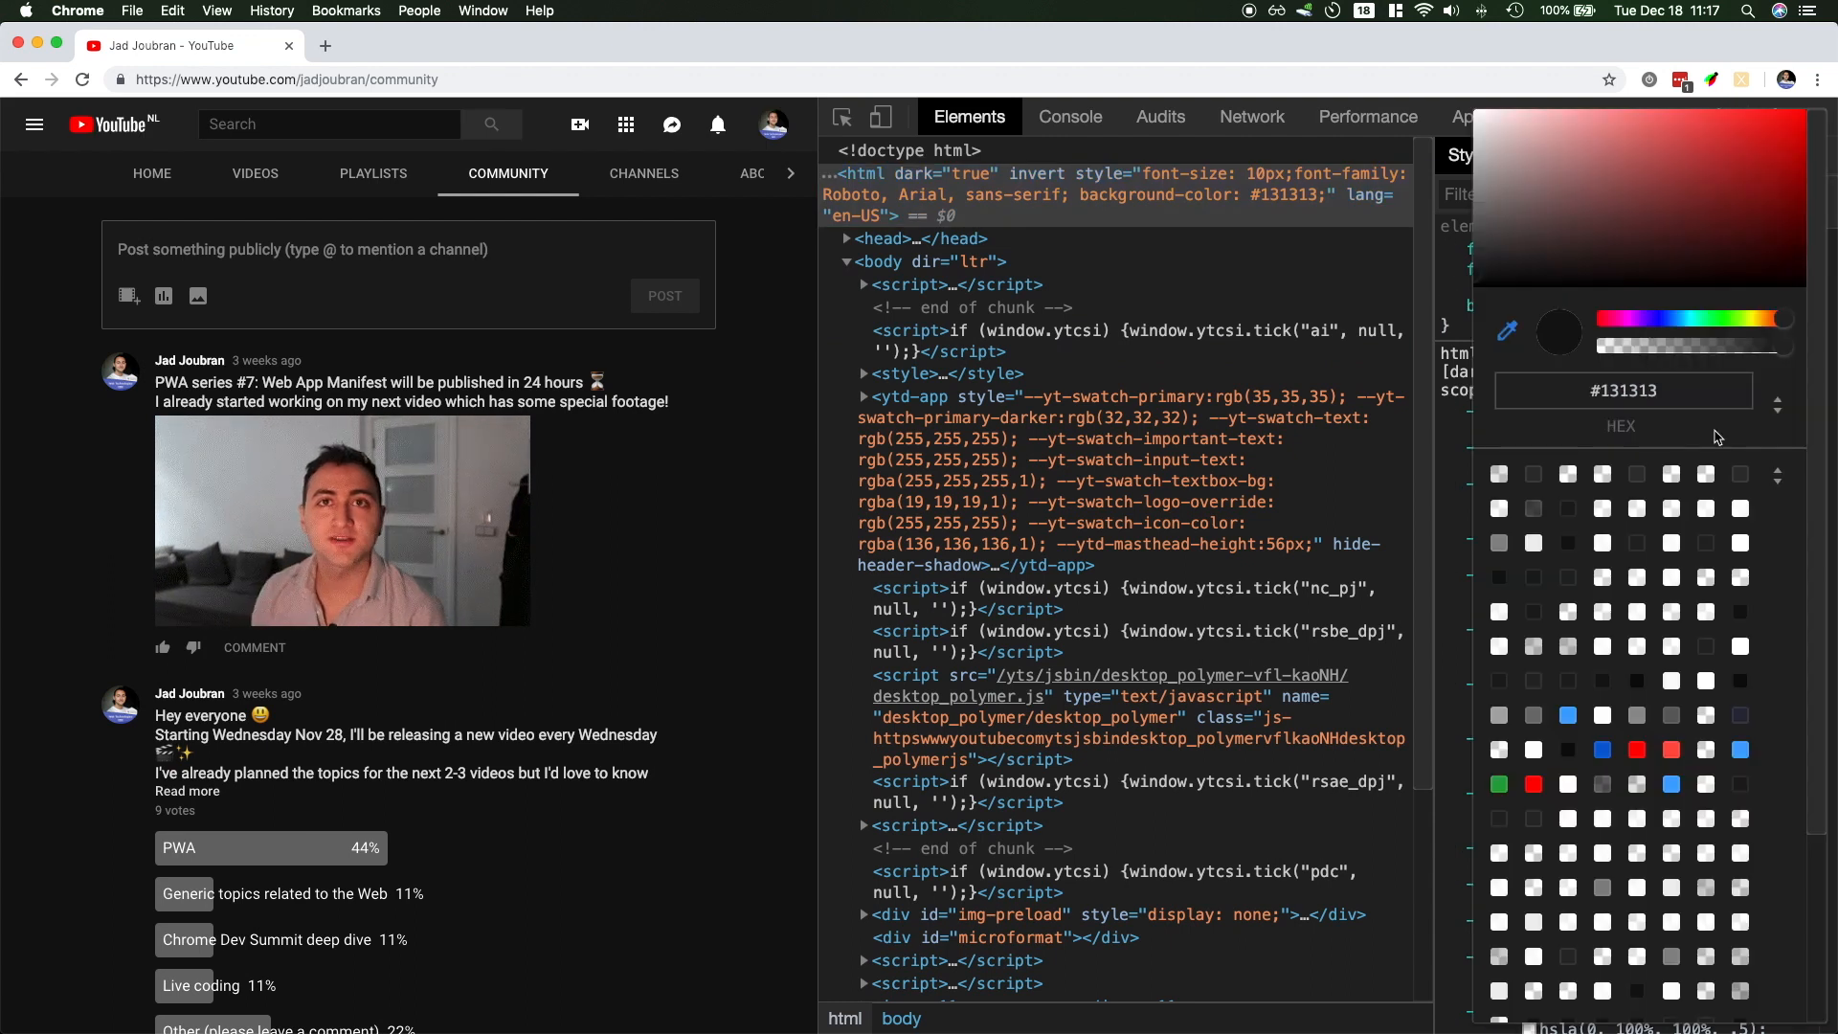